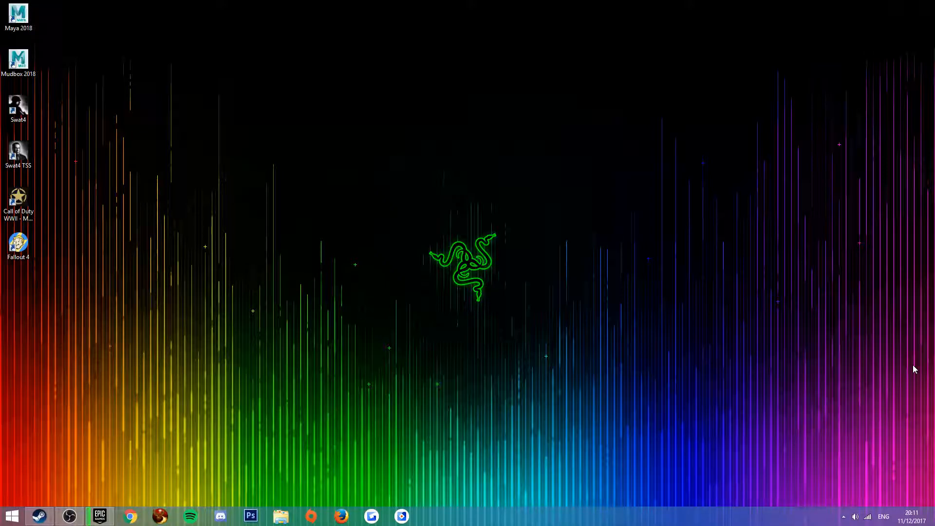
pyautogui.moveTo(903, 358)
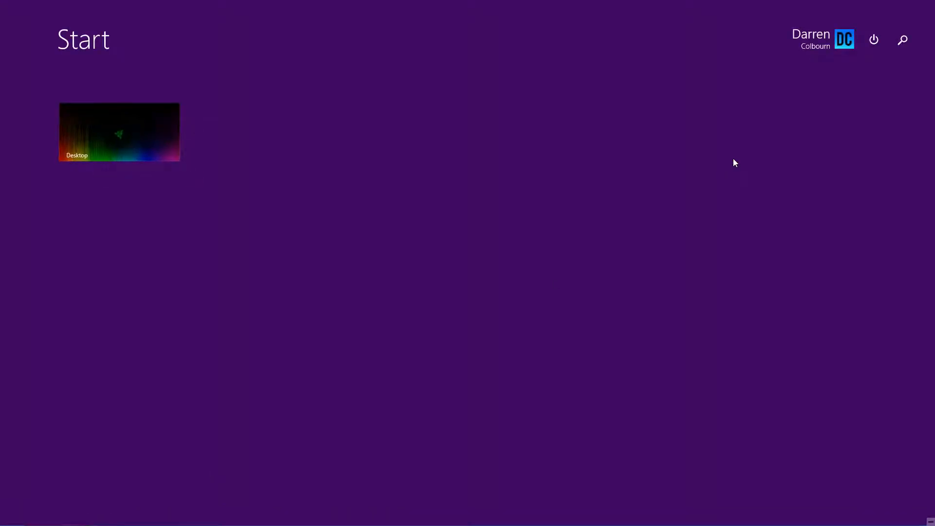
# Step: Search the Start screen for 'task'
pyautogui.click(902, 40)
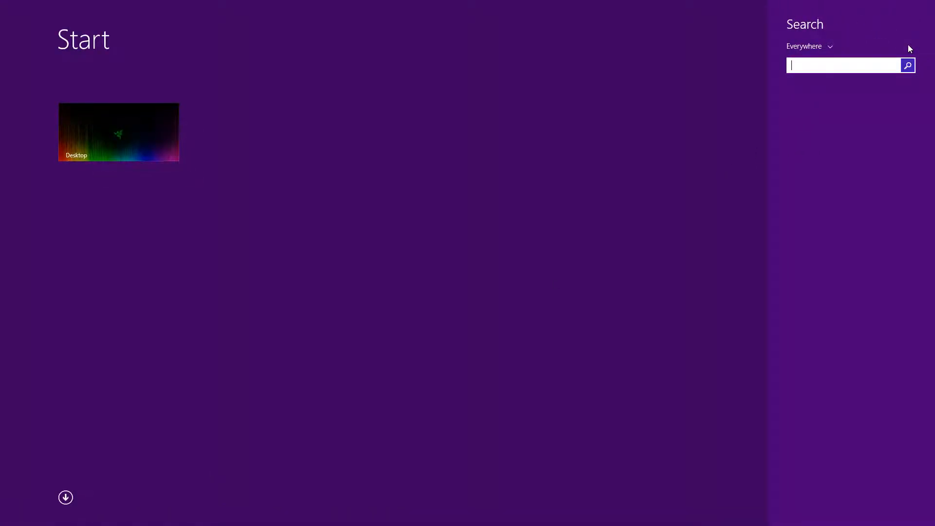
pyautogui.write('task Manager')
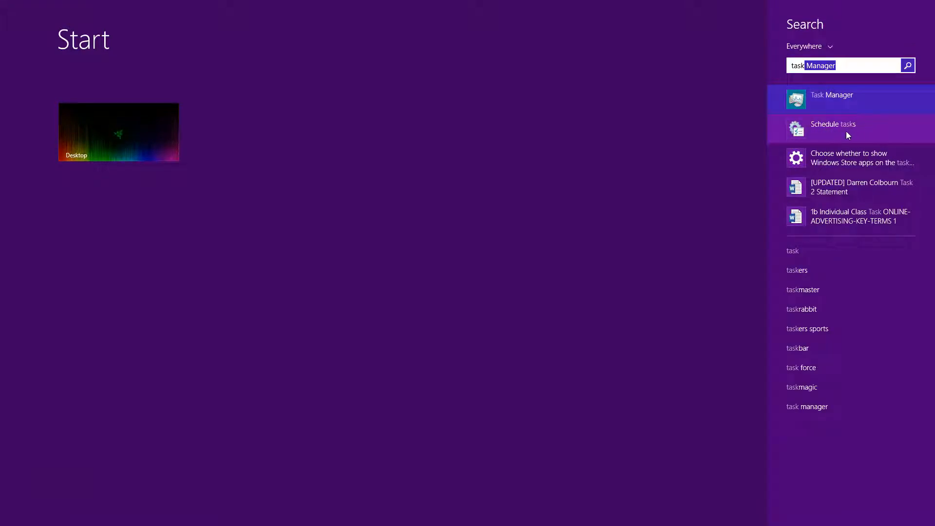
# Step: Launch Schedule tasks and scroll its summary of active tasks
pyautogui.click(833, 128)
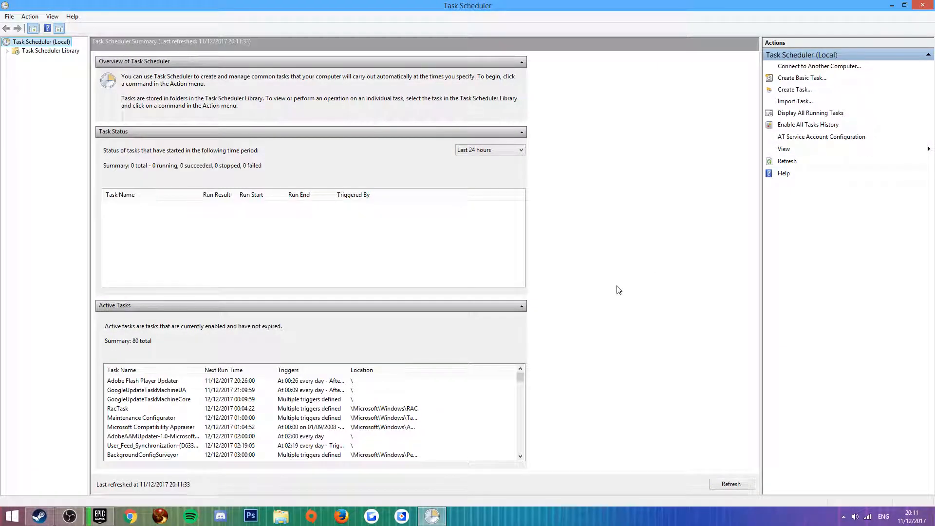
pyautogui.moveTo(593, 202)
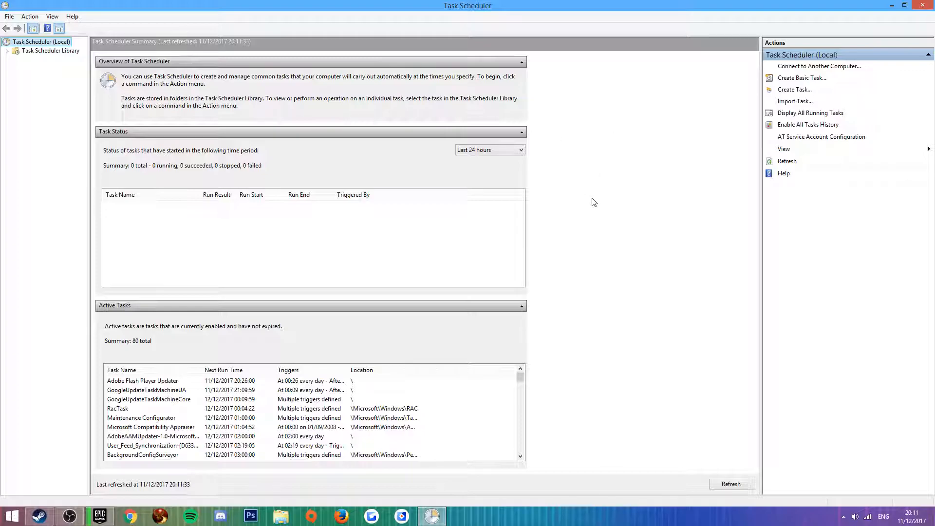
pyautogui.scroll(-3)
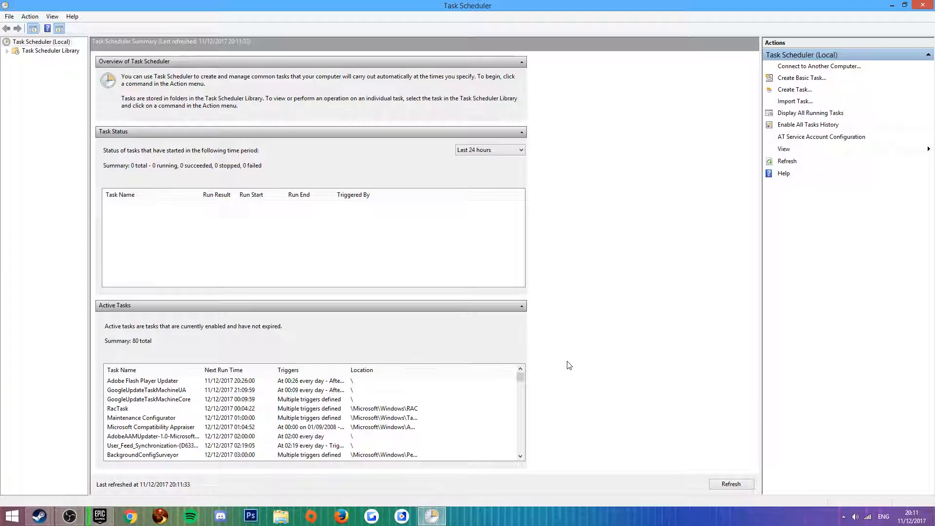
pyautogui.moveTo(543, 252)
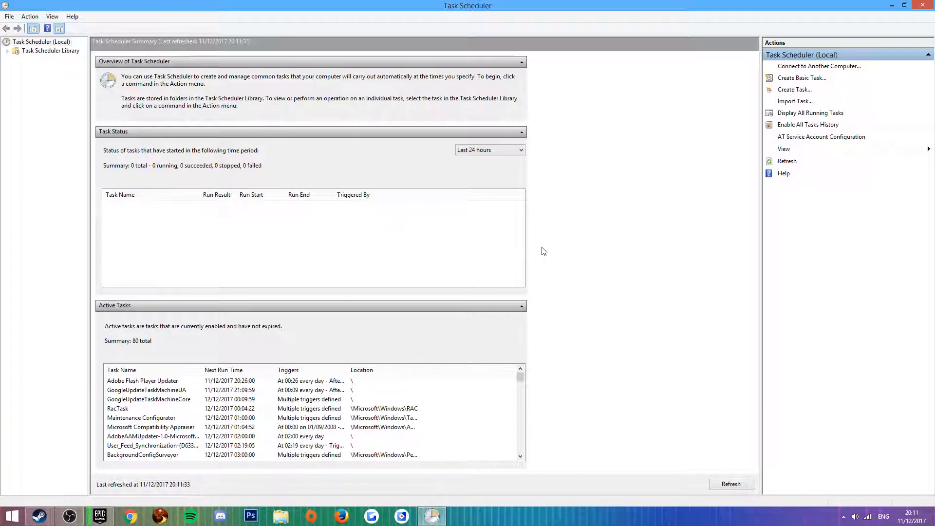
pyautogui.moveTo(801, 77)
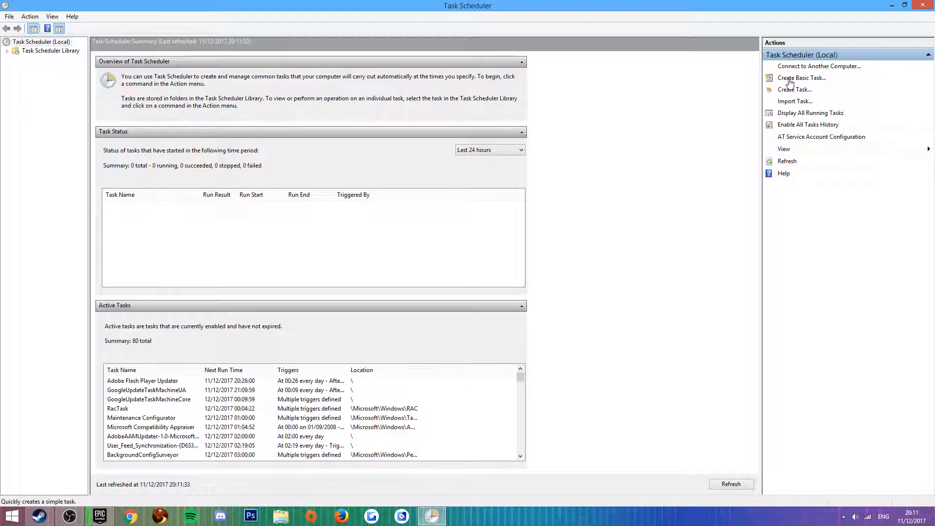
# Step: Begin a basic task and enter 'H1 Down' as its name
pyautogui.click(802, 78)
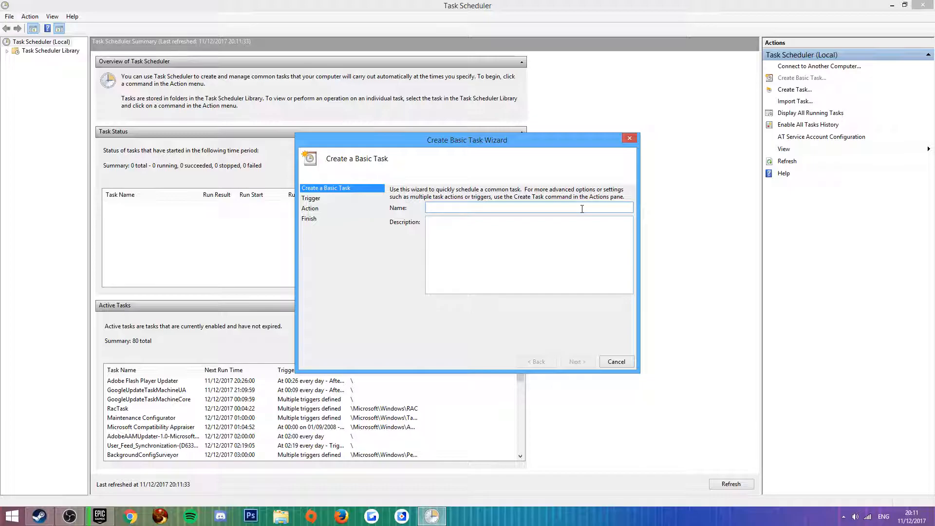
pyautogui.write('H1 Down')
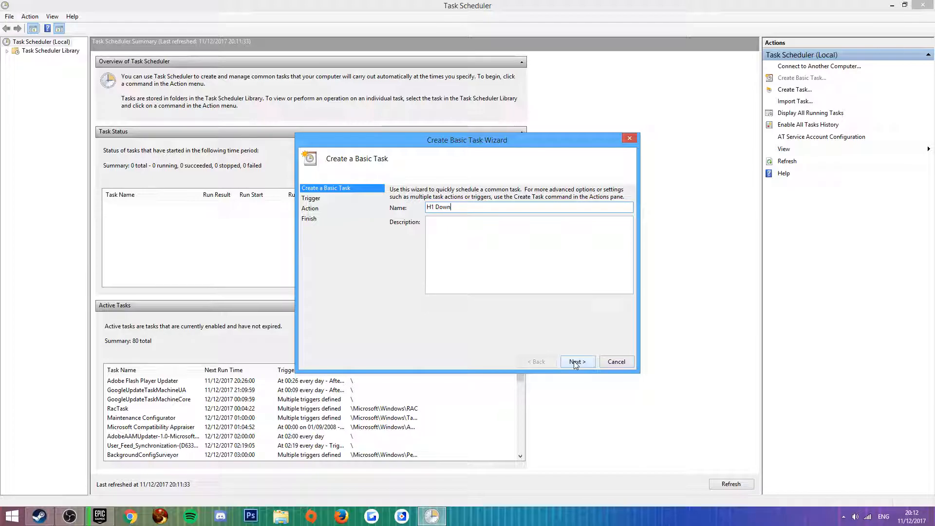
# Step: Set the task trigger to One time and advance to the start date page
pyautogui.click(576, 361)
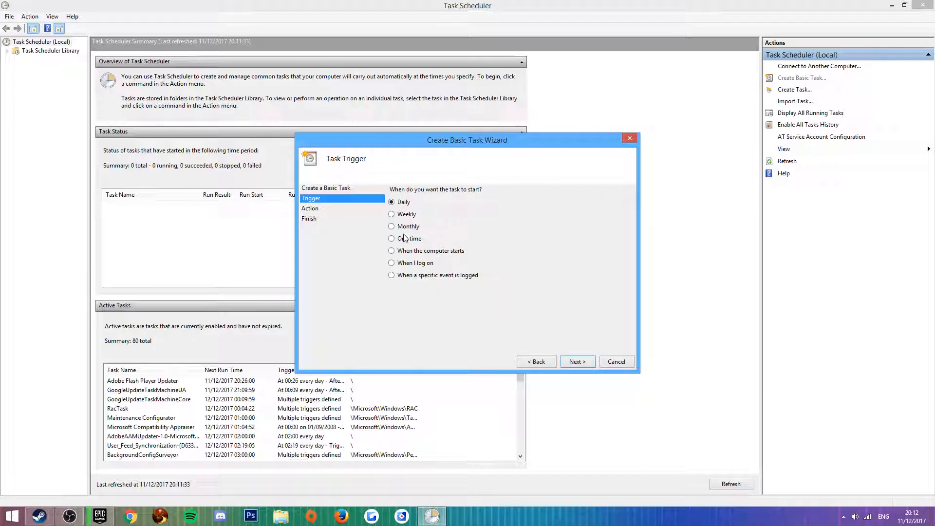
pyautogui.click(392, 239)
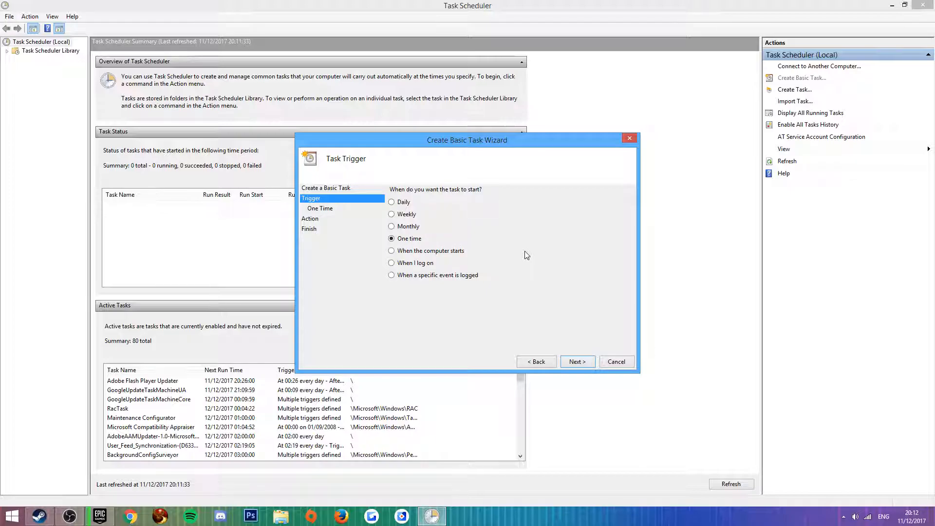
pyautogui.moveTo(406, 203)
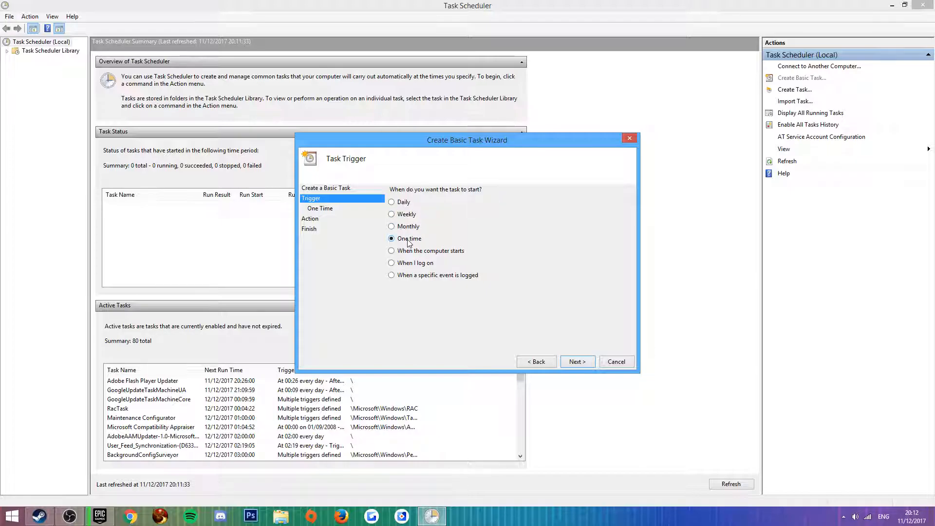
pyautogui.moveTo(407, 246)
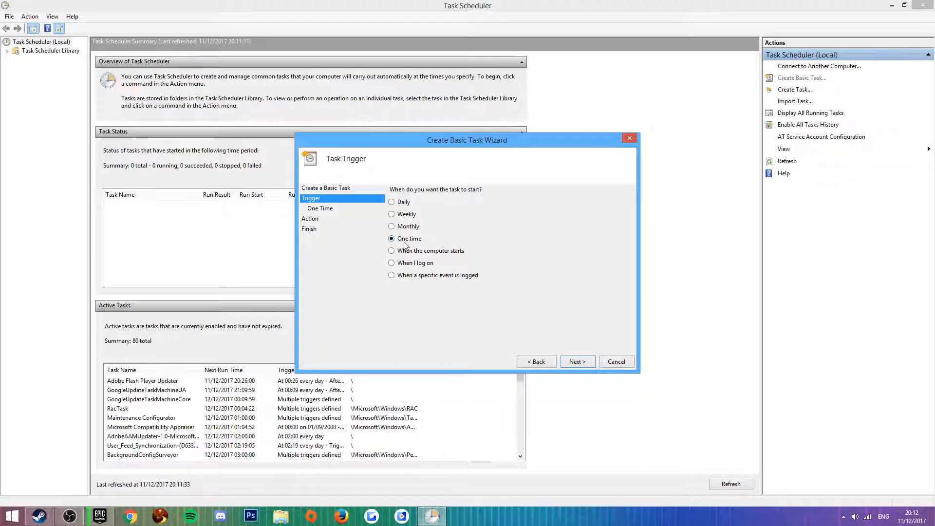
pyautogui.click(576, 361)
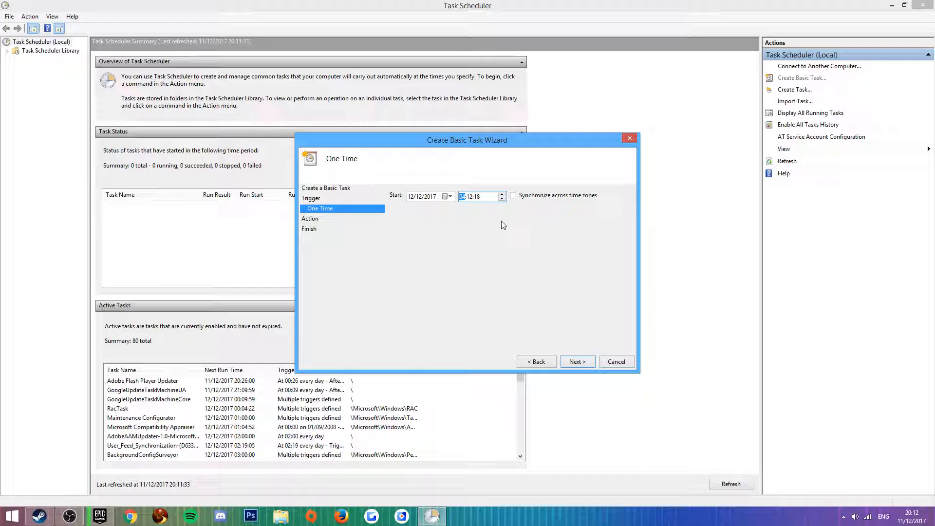
pyautogui.moveTo(441, 209)
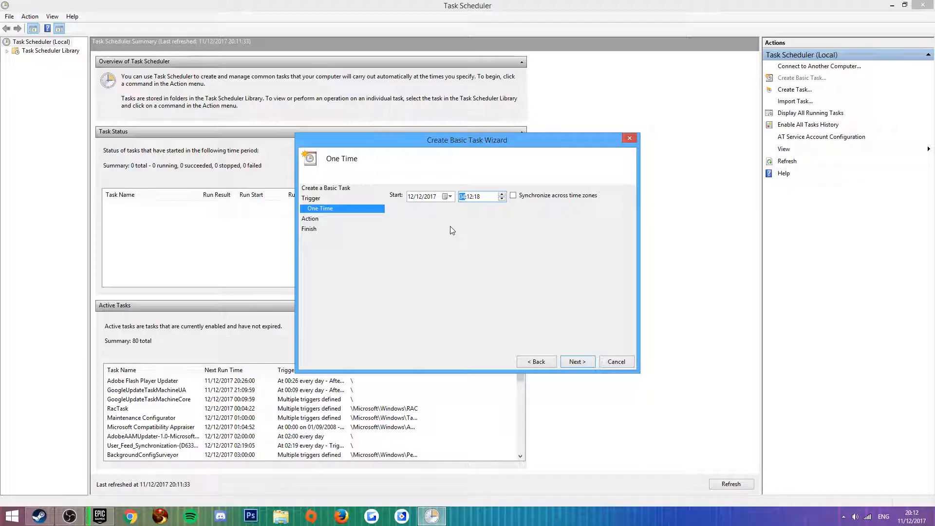
# Step: Choose 'Start a program' as the task action and advance
pyautogui.click(574, 361)
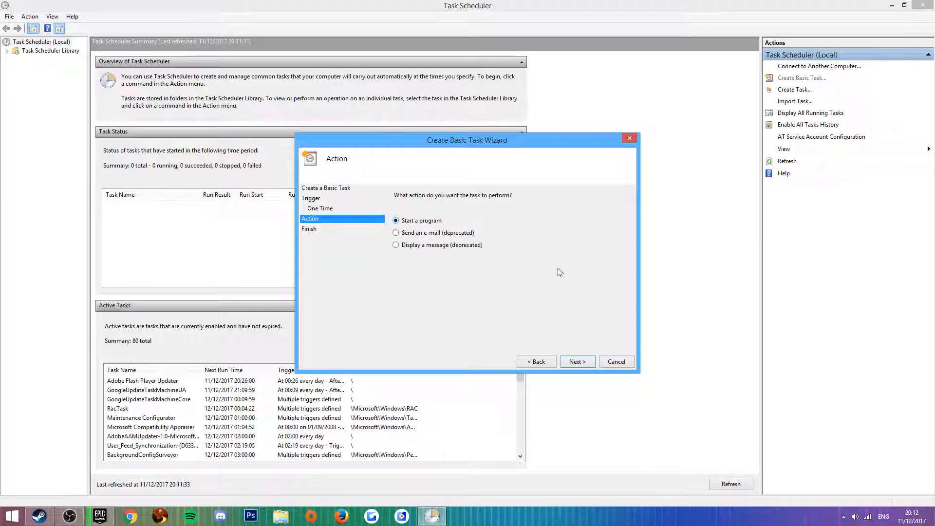
pyautogui.click(576, 361)
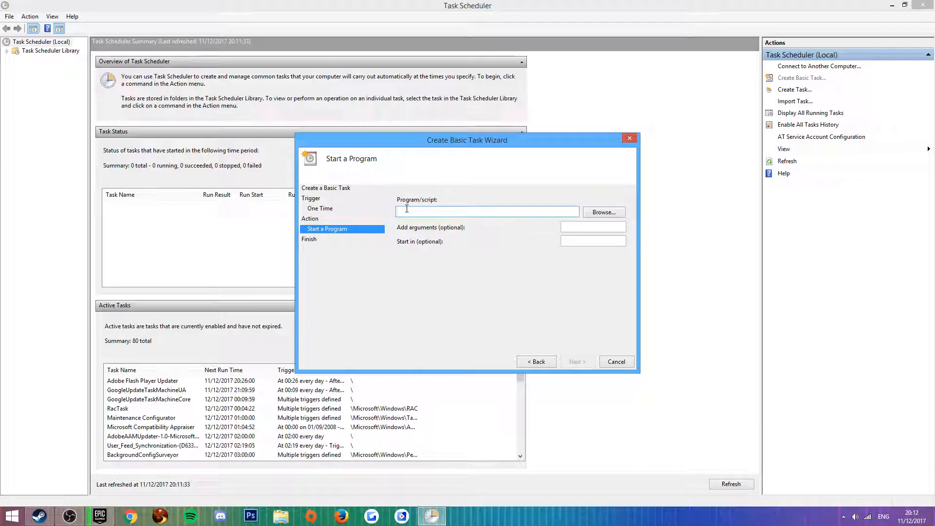
# Step: Browse to C:\Program Files (x86)\Steam and select Steam.exe as the program
pyautogui.click(603, 212)
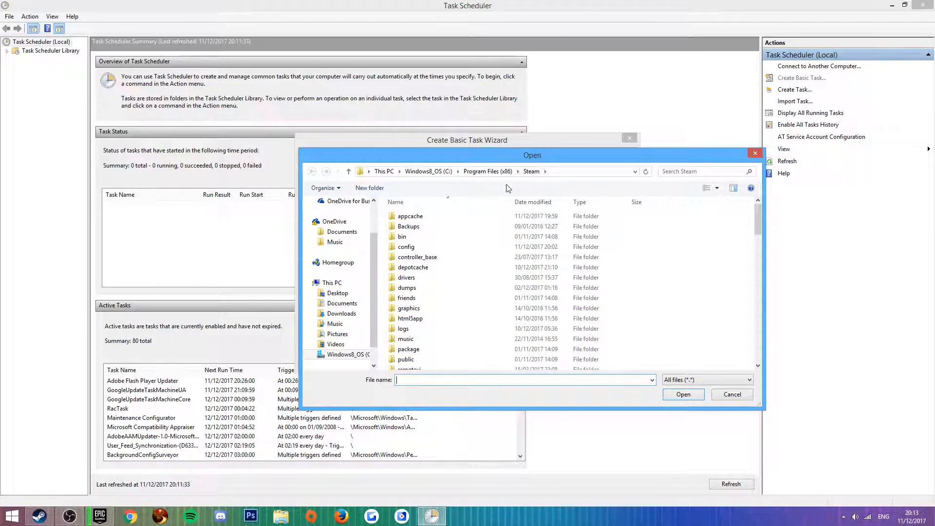
pyautogui.scroll(-3)
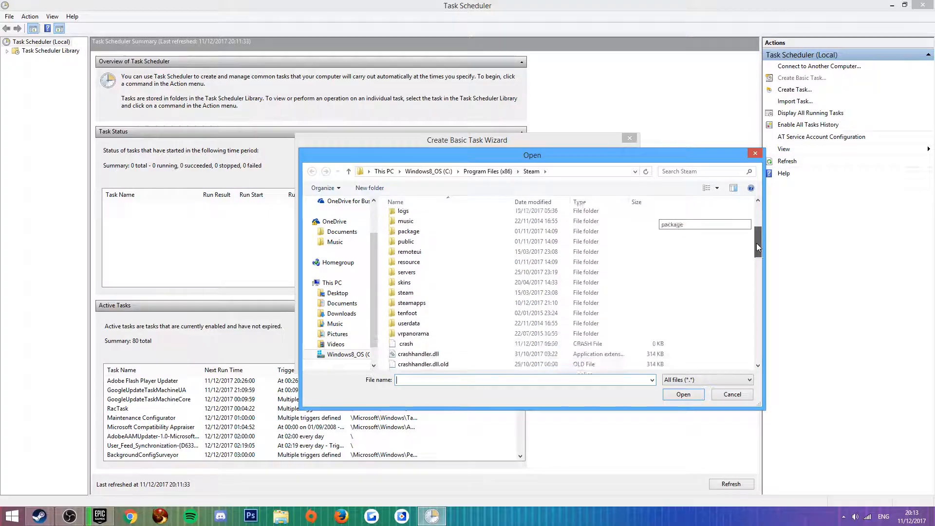
pyautogui.scroll(-3)
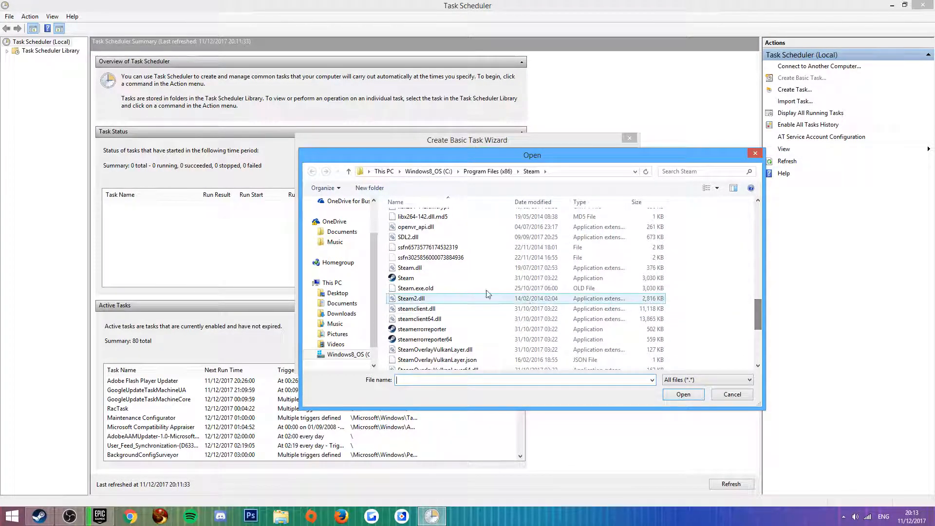
pyautogui.click(406, 277)
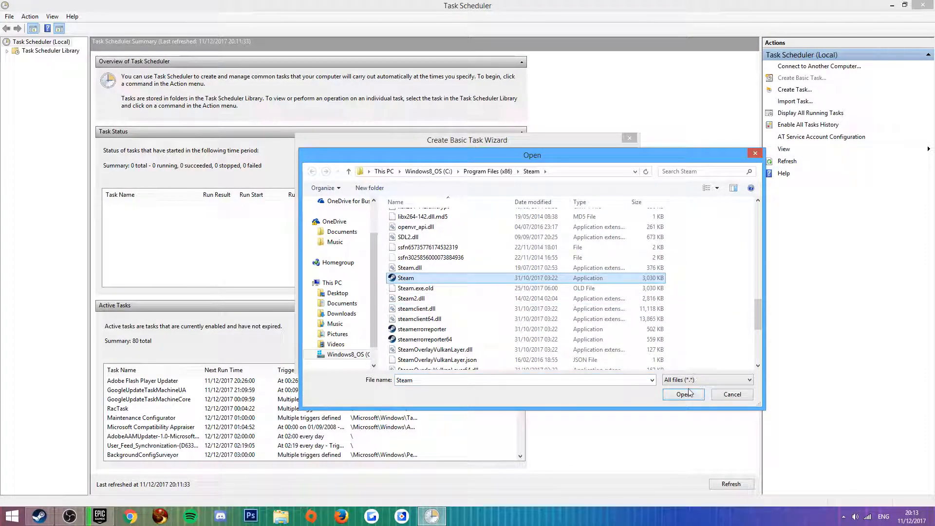
pyautogui.click(684, 394)
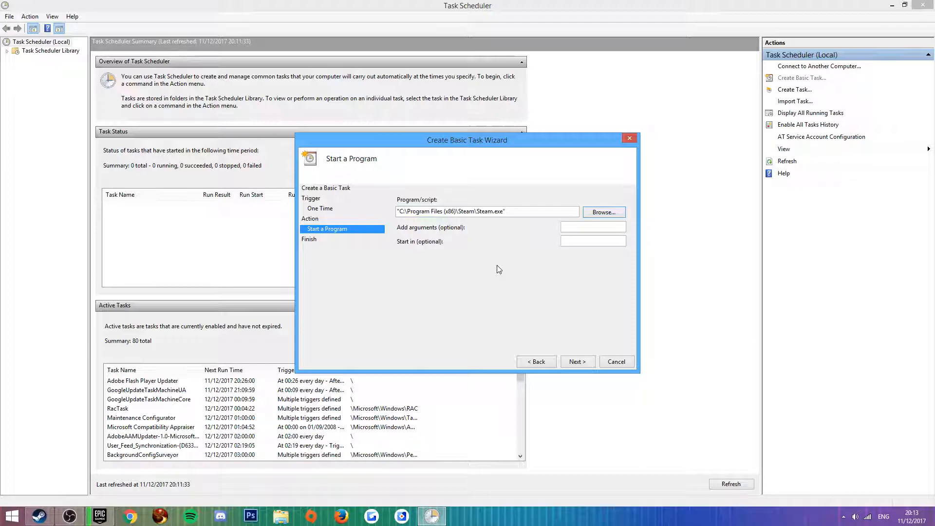
pyautogui.moveTo(507, 235)
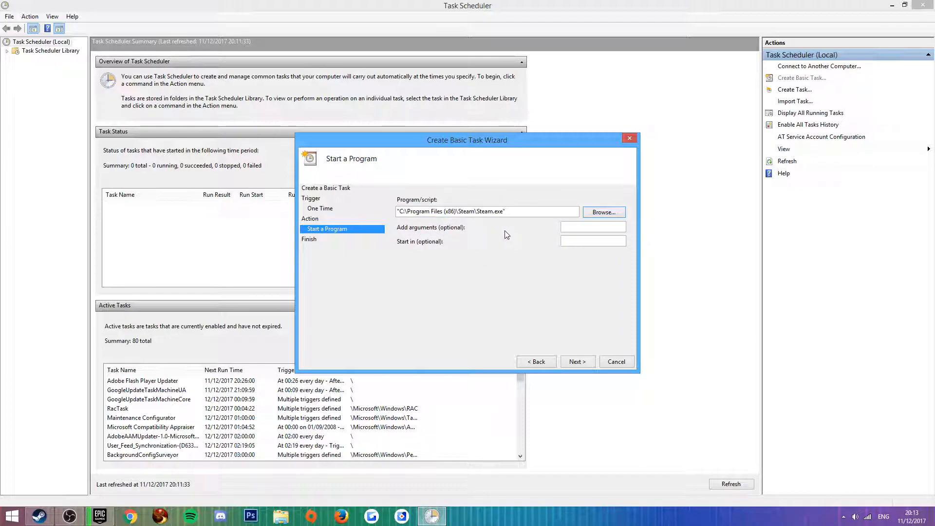
pyautogui.moveTo(476, 233)
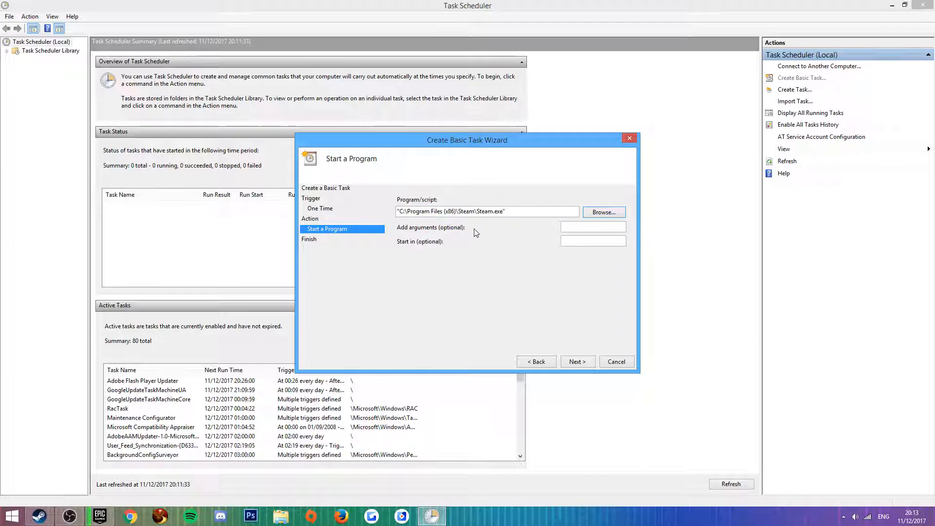
# Step: Enter 'steam://rungameid/' as the arguments, then switch to Steam
pyautogui.write('steam://rungameid/')
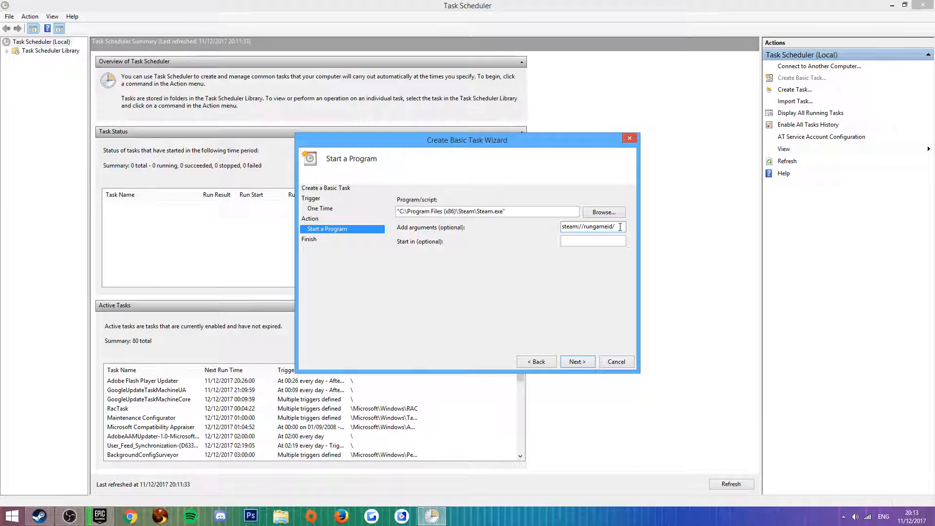
pyautogui.click(38, 516)
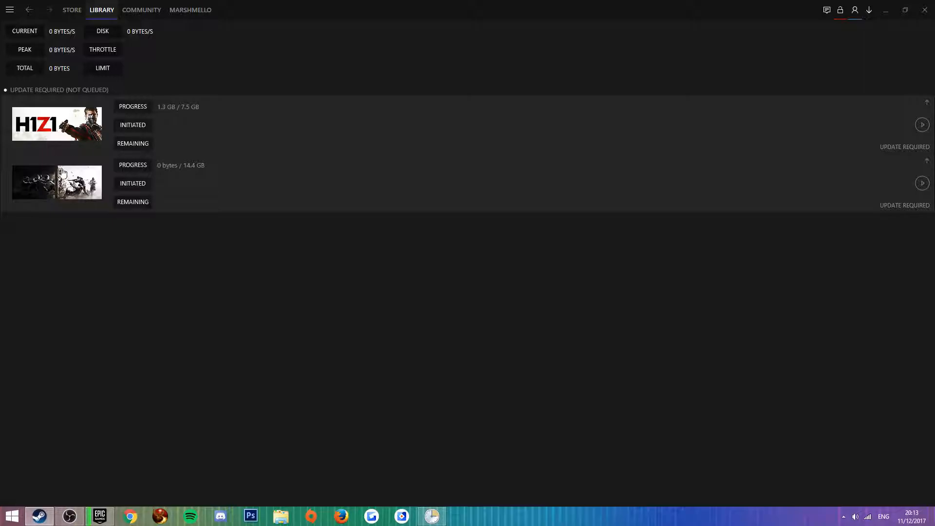
# Step: Open H1Z1 in Steam to find its game id, 433850
pyautogui.click(72, 10)
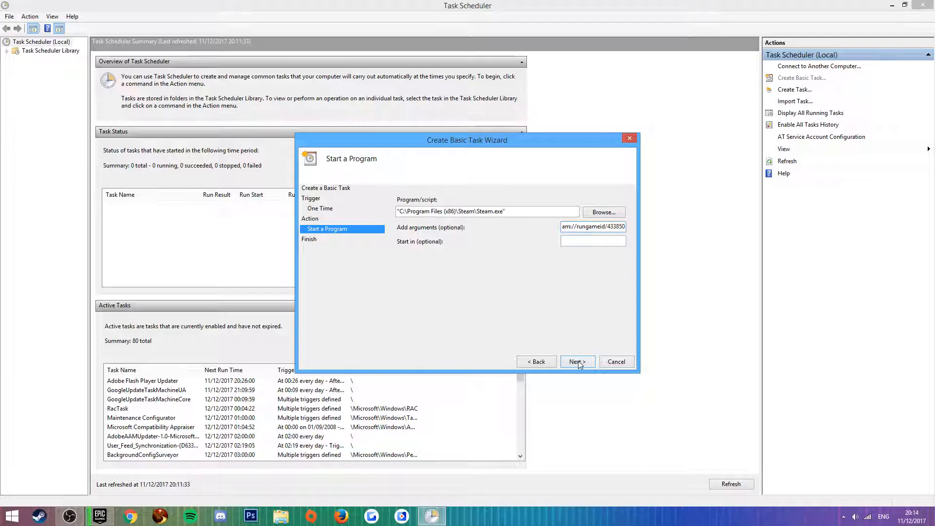
# Step: Finish the wizard with the properties dialog enabled, then accept the H1 Down properties
pyautogui.click(576, 361)
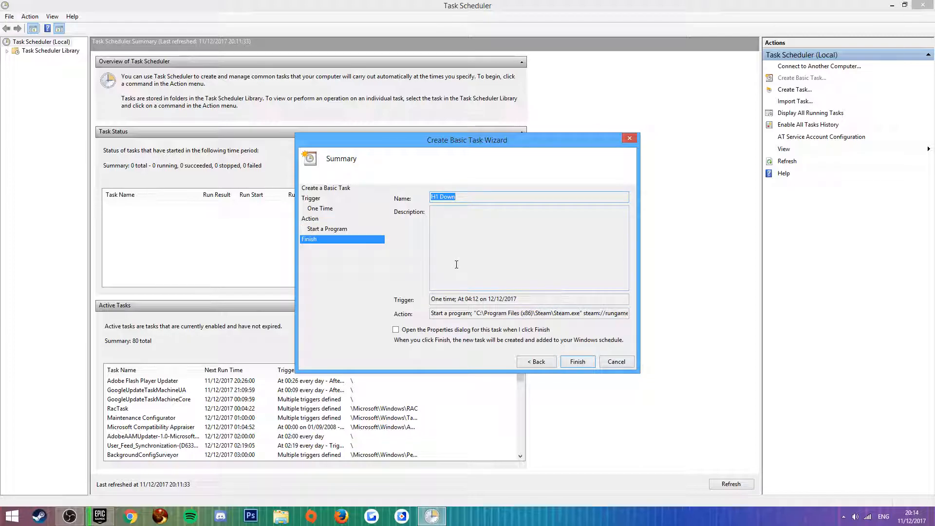
pyautogui.click(396, 330)
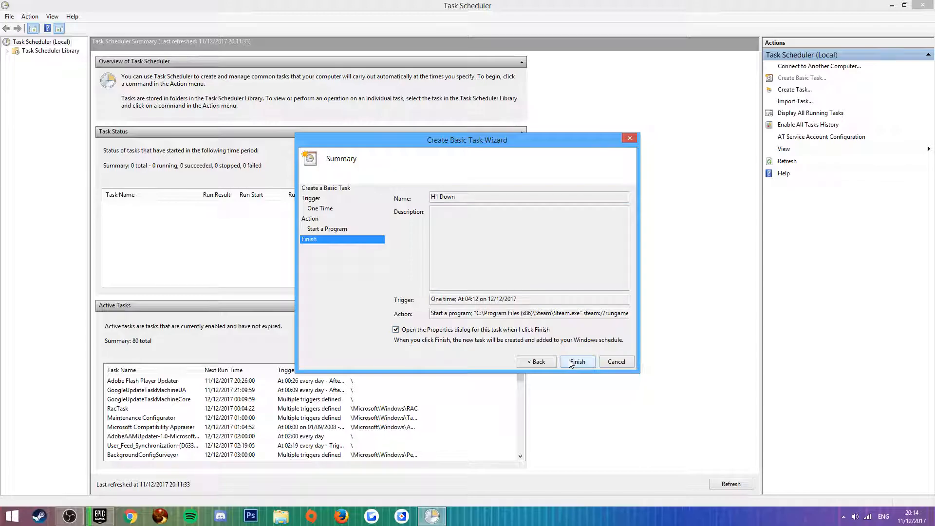
pyautogui.click(577, 362)
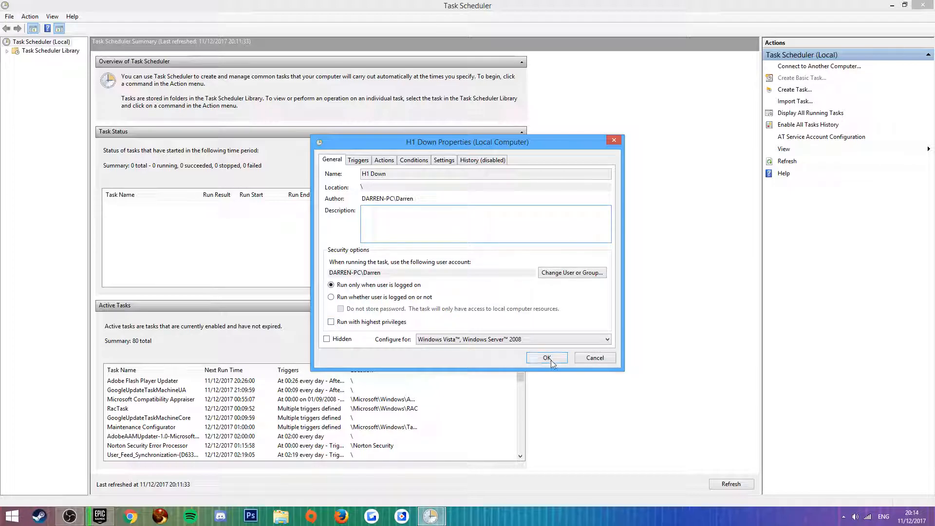
pyautogui.click(546, 358)
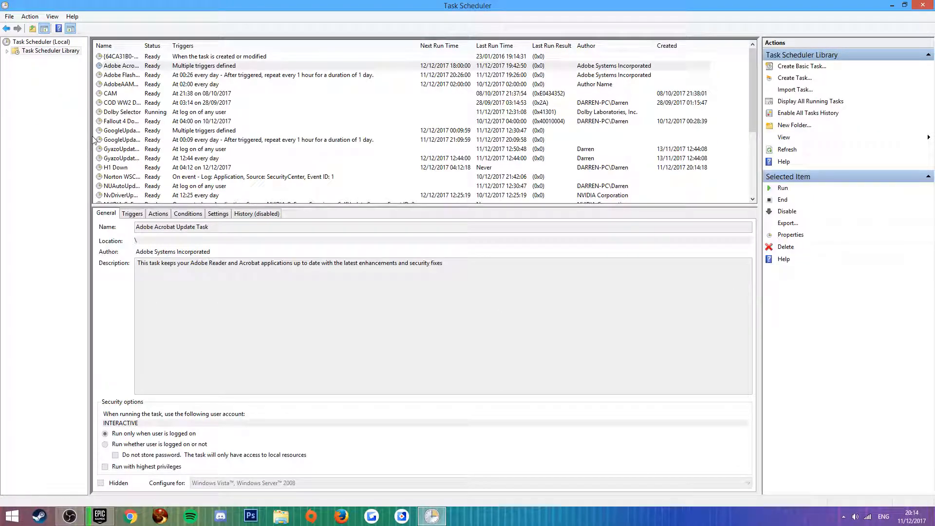
# Step: Run the H1 Down task from the library, then return to Task Scheduler
pyautogui.click(116, 167)
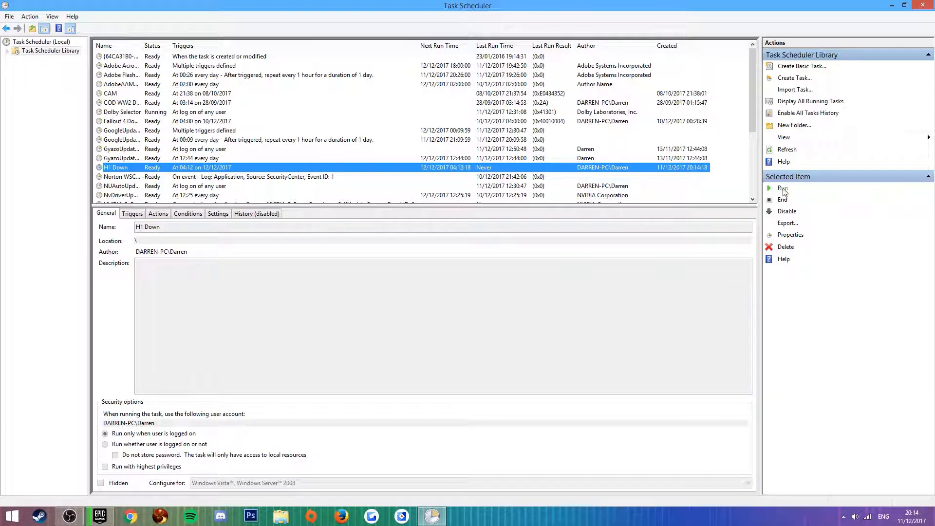
pyautogui.click(783, 188)
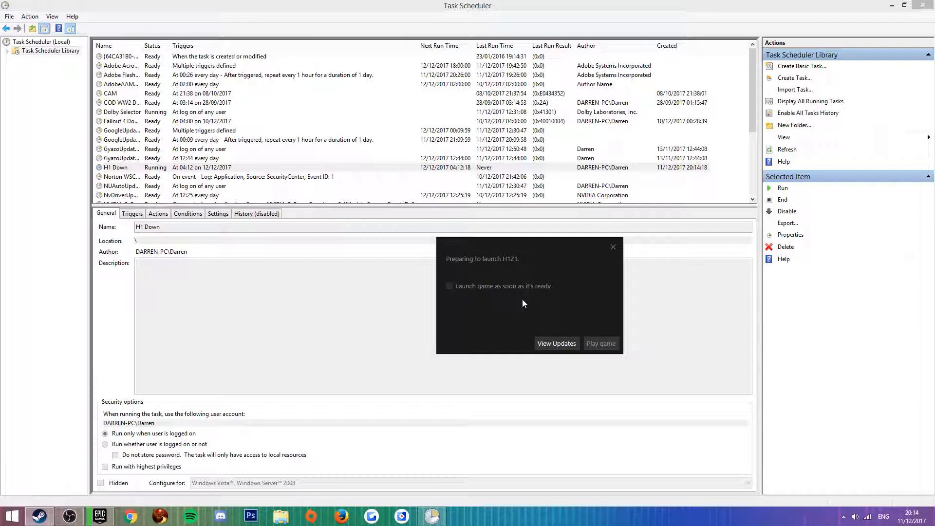
pyautogui.click(612, 247)
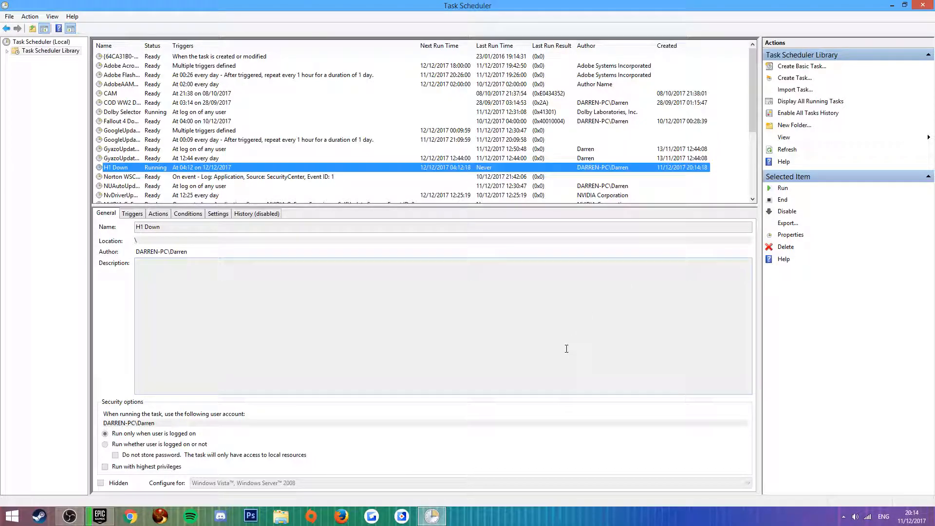